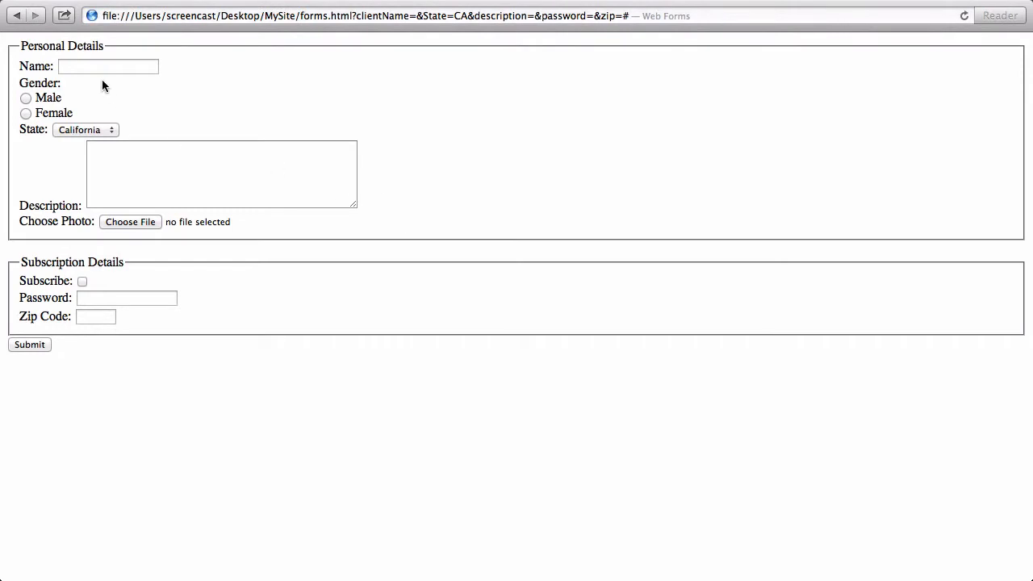
# - Enter the name Andrew, choose Male, and type a short description
pyautogui.write('Andrew')
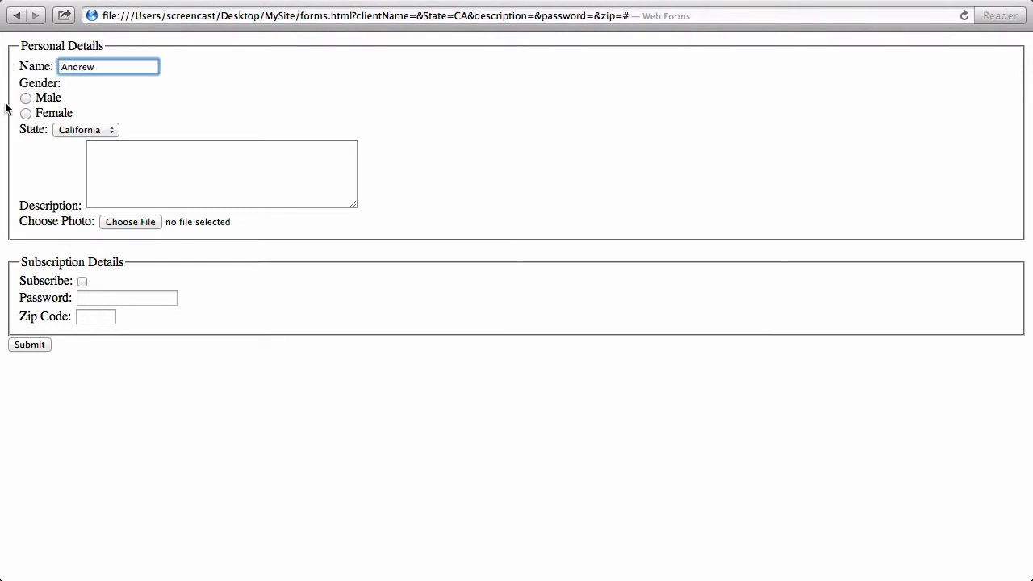
pyautogui.click(221, 174)
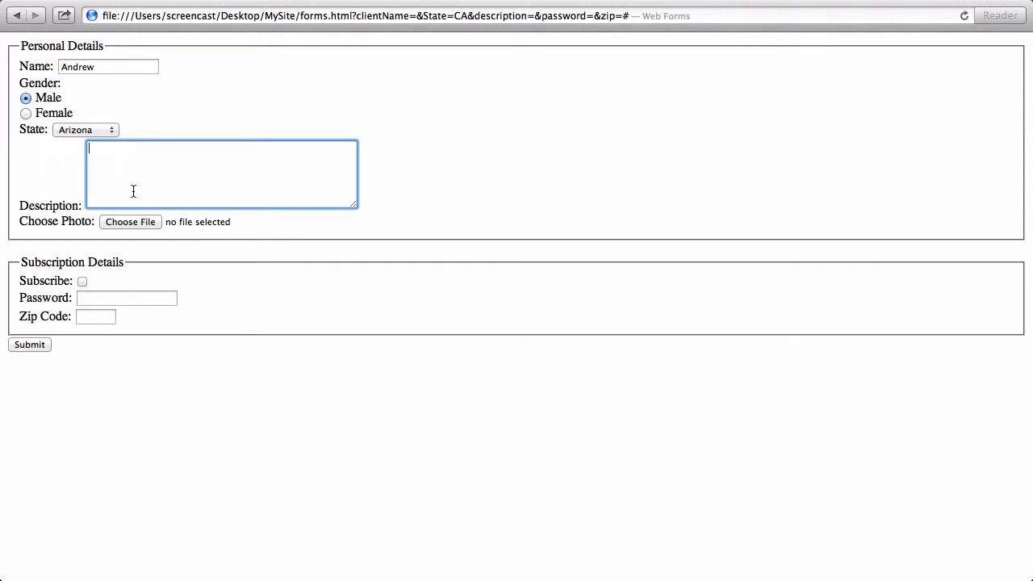
pyautogui.write('The is a descri')
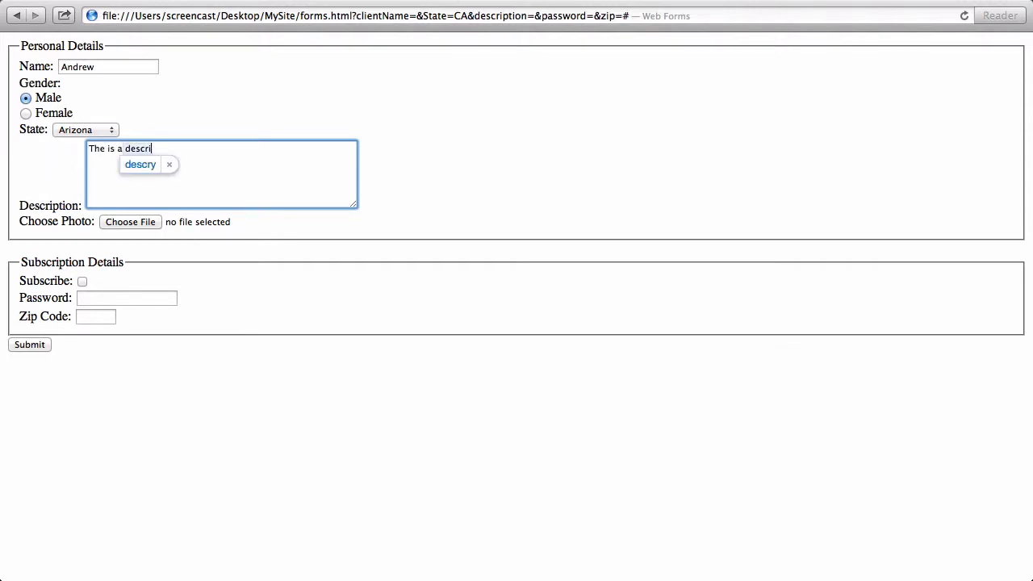
# - Choose index.html as the photo file and enter zip code 55555
pyautogui.click(129, 223)
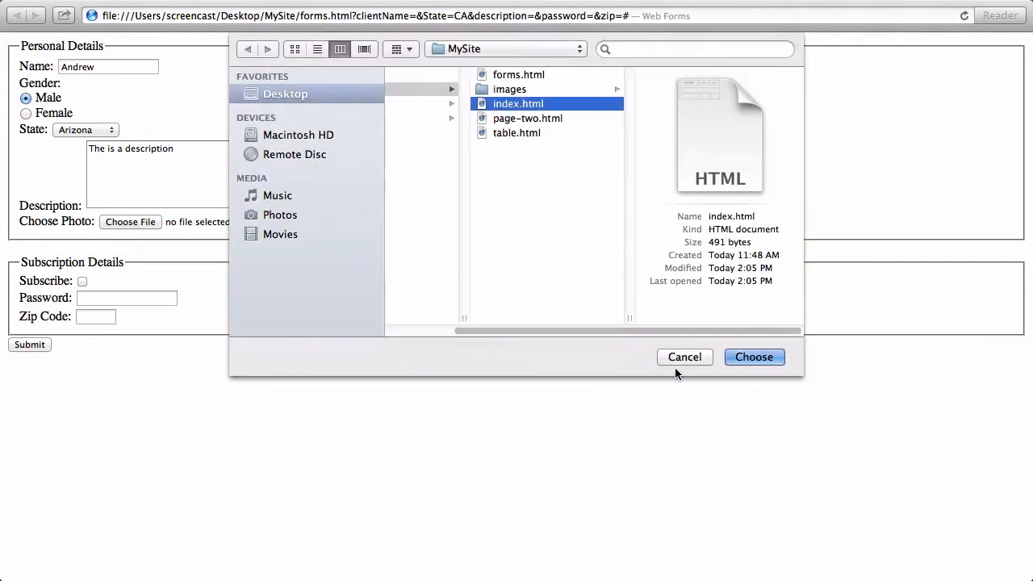
pyautogui.click(754, 357)
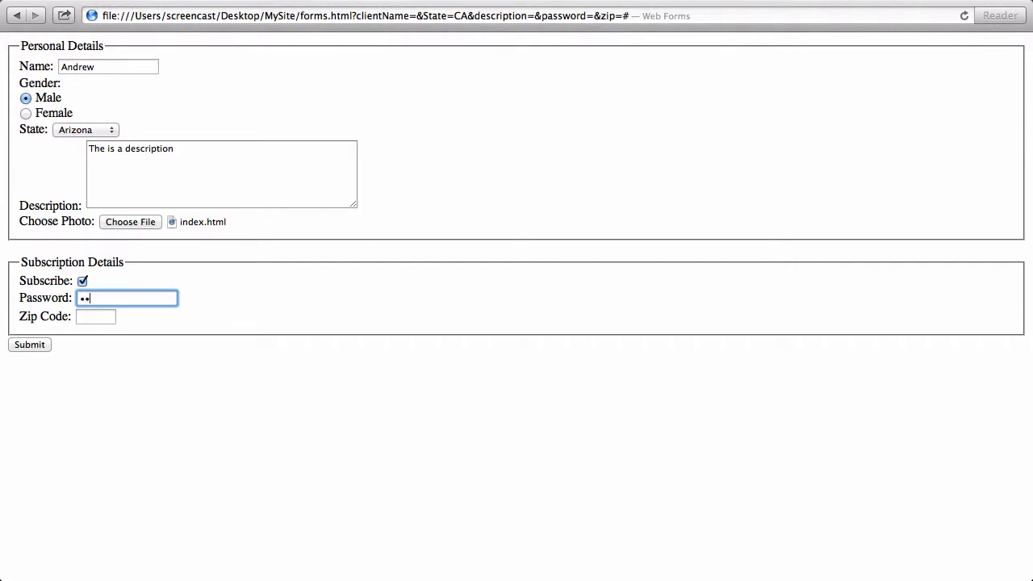
pyautogui.click(96, 317)
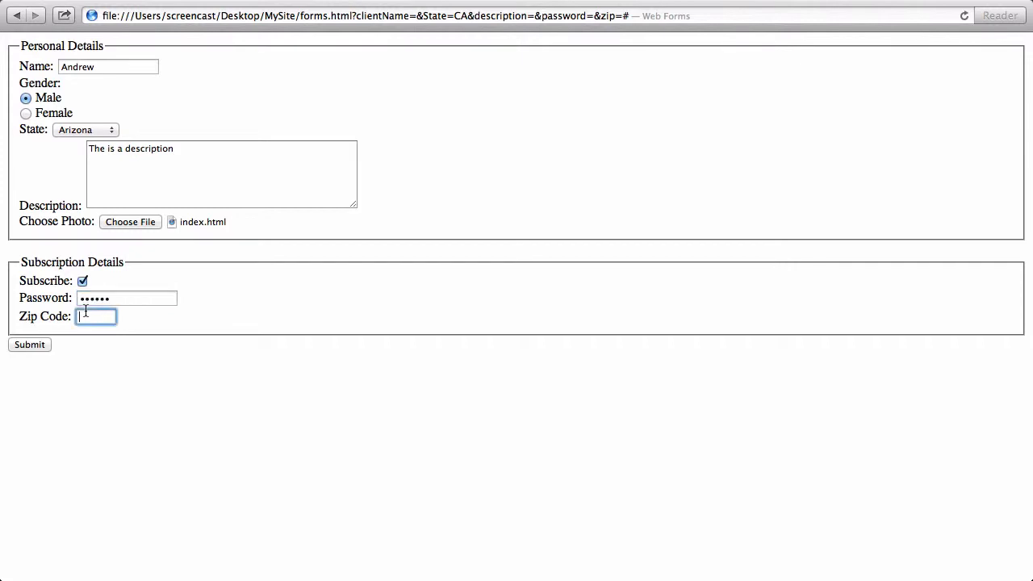
pyautogui.write('55555')
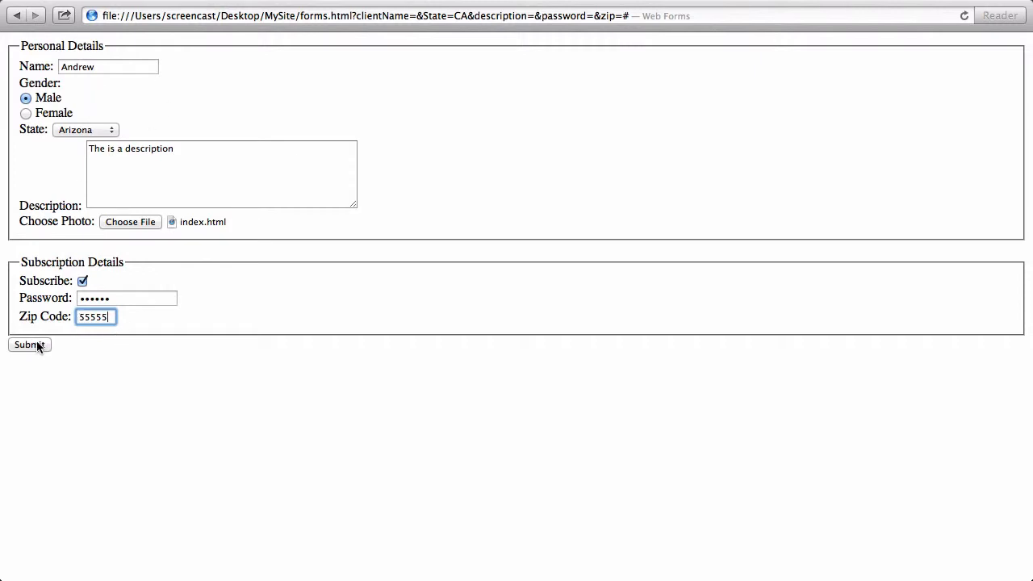
# - Submit the form and highlight the submitted values, including the state, in the URL query string
pyautogui.click(29, 346)
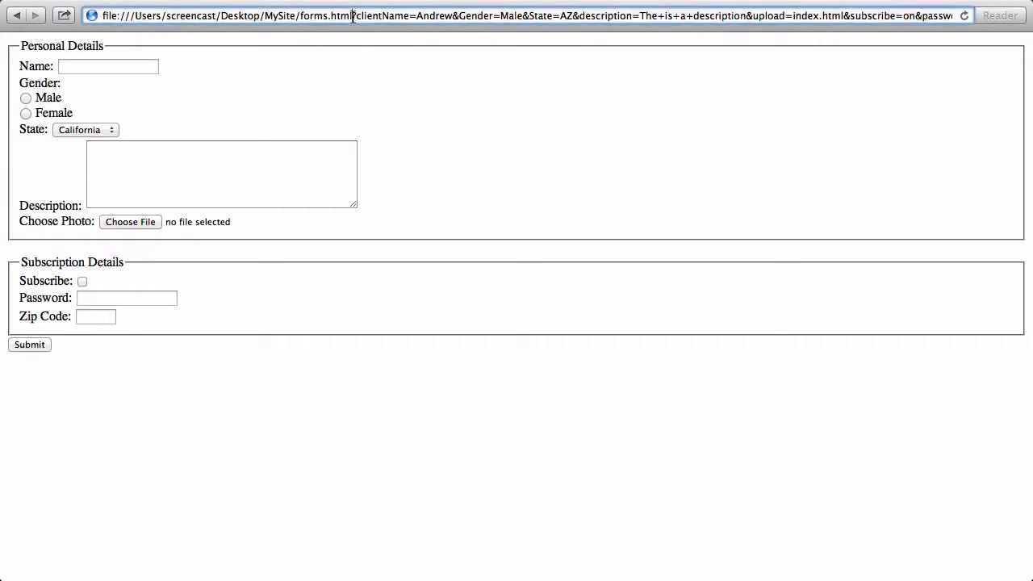
pyautogui.moveTo(352, 16); pyautogui.dragTo(458, 16)
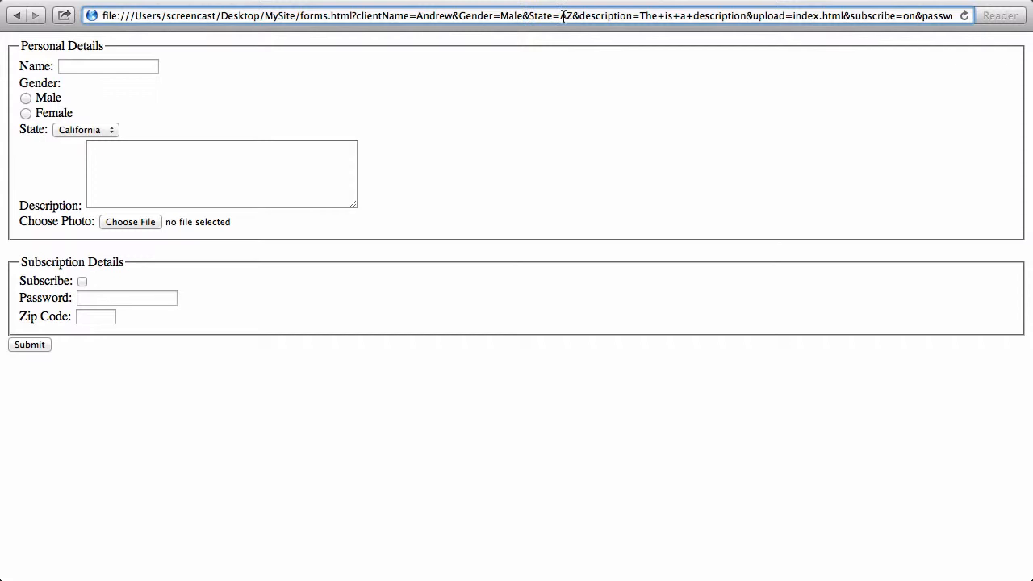
pyautogui.doubleClick(599, 19)
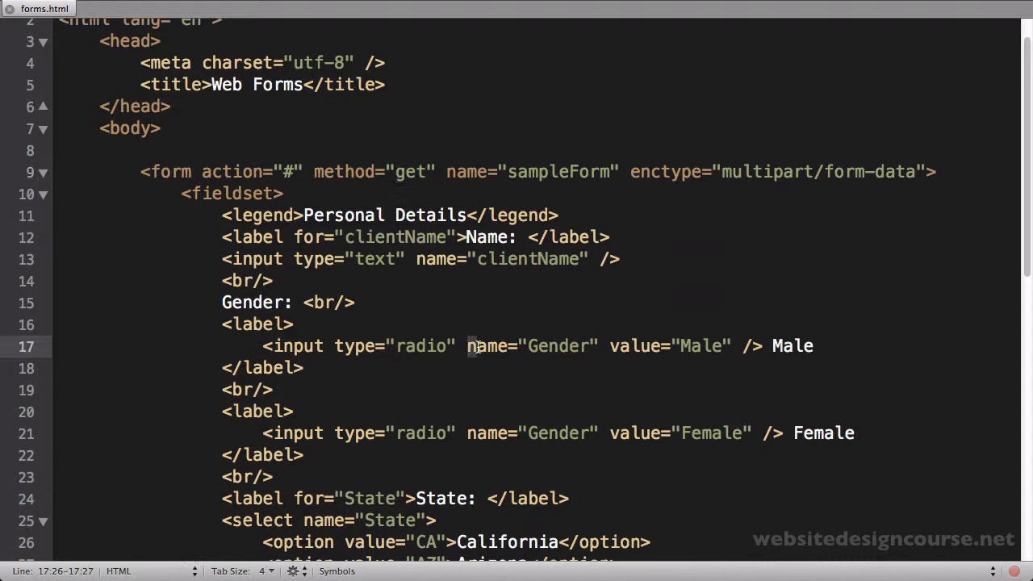
pyautogui.doubleClick(559, 345)
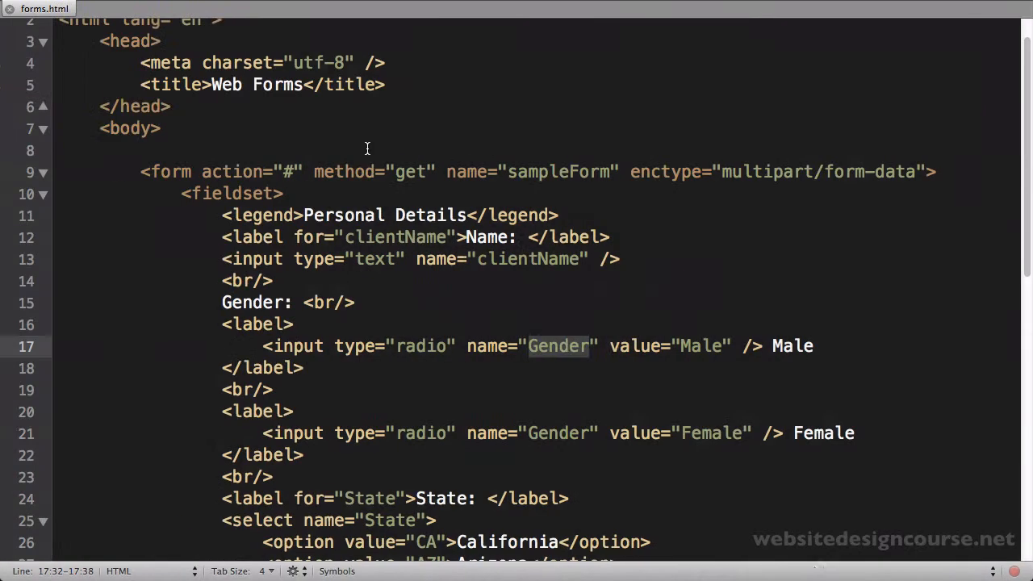
pyautogui.click(417, 258)
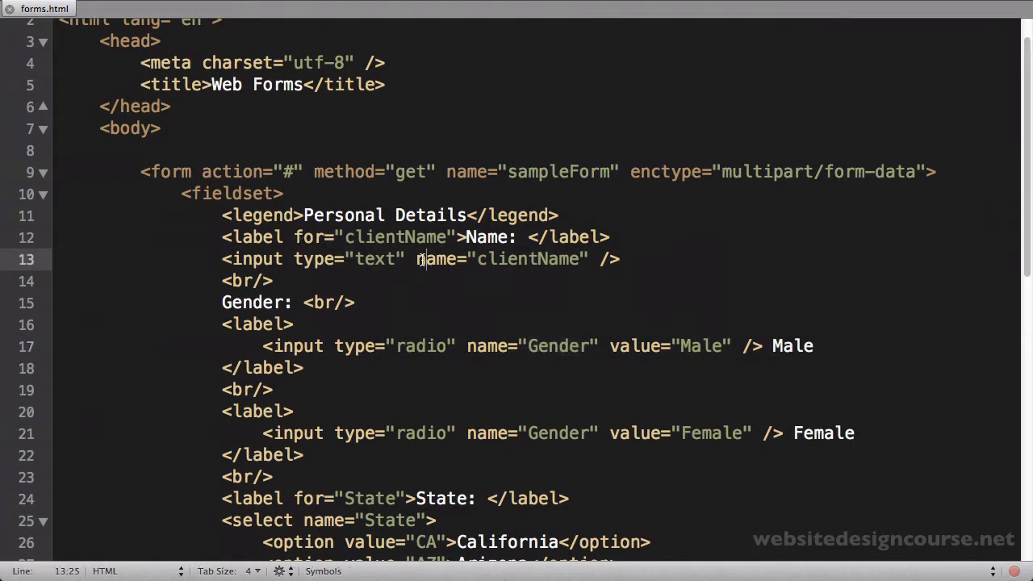
pyautogui.doubleClick(529, 258)
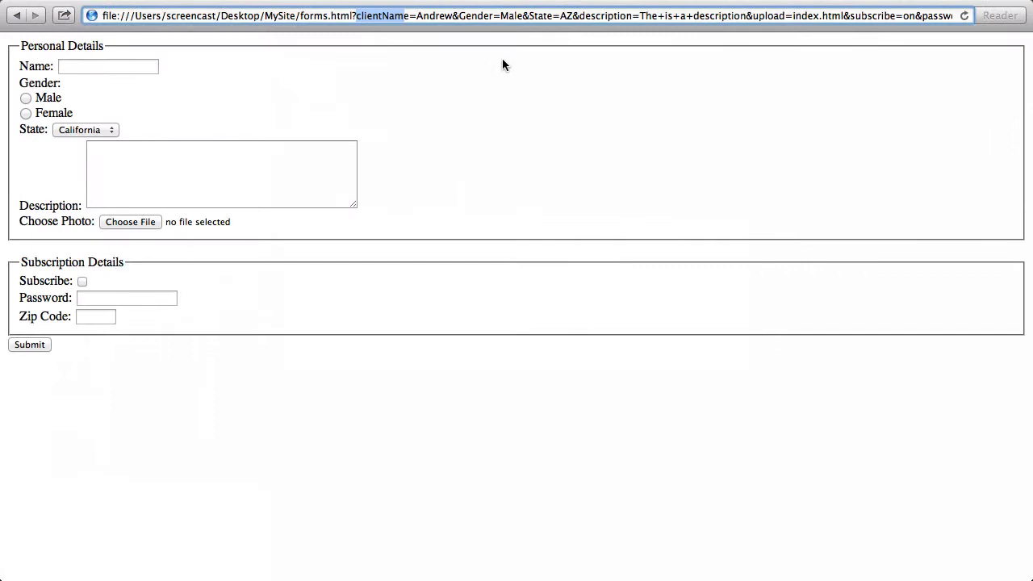
# - Enter asdf as the name and highlight the earlier submitted name Andrew in the URL
pyautogui.click(111, 67)
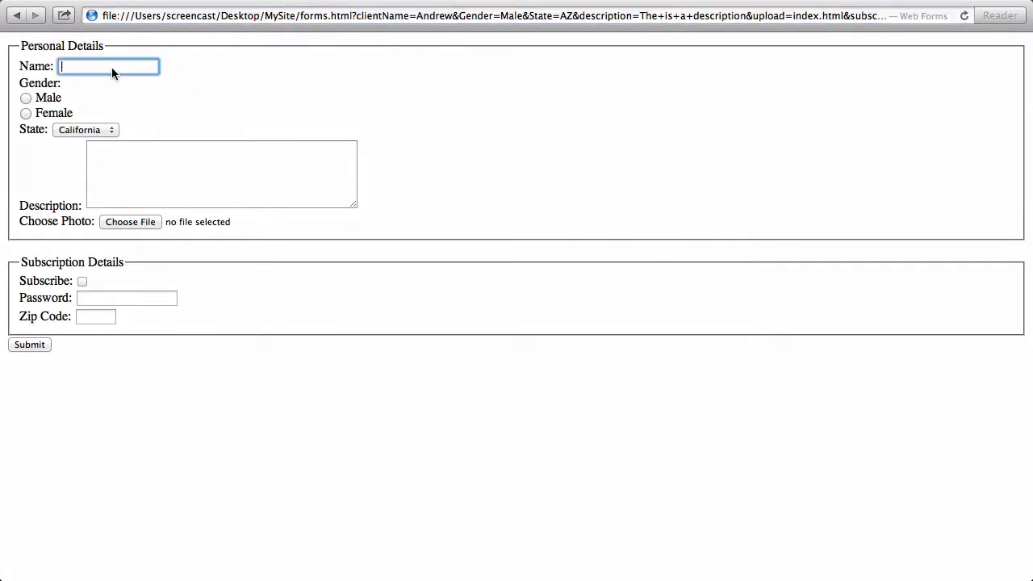
pyautogui.write('asdf')
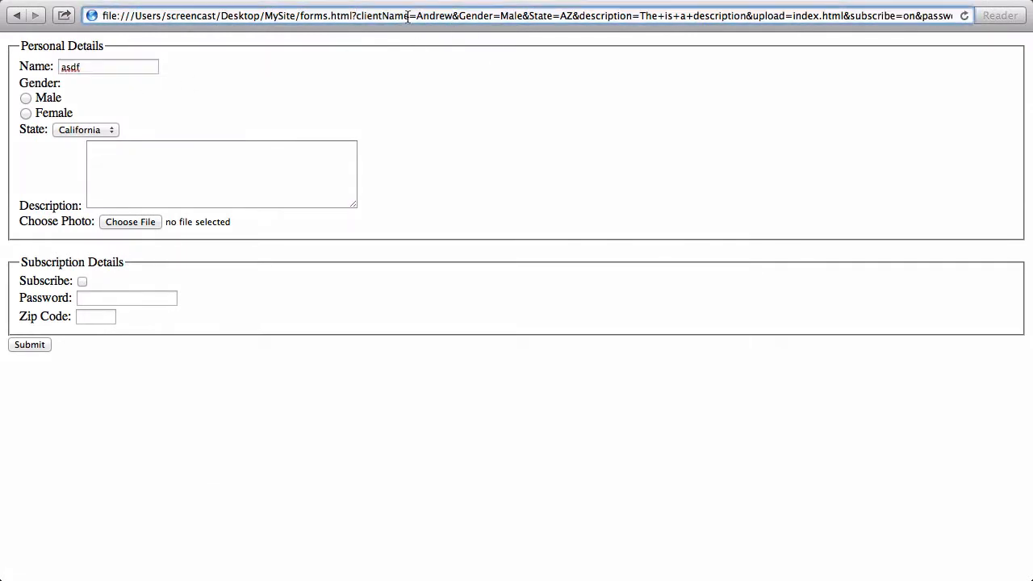
pyautogui.doubleClick(381, 18)
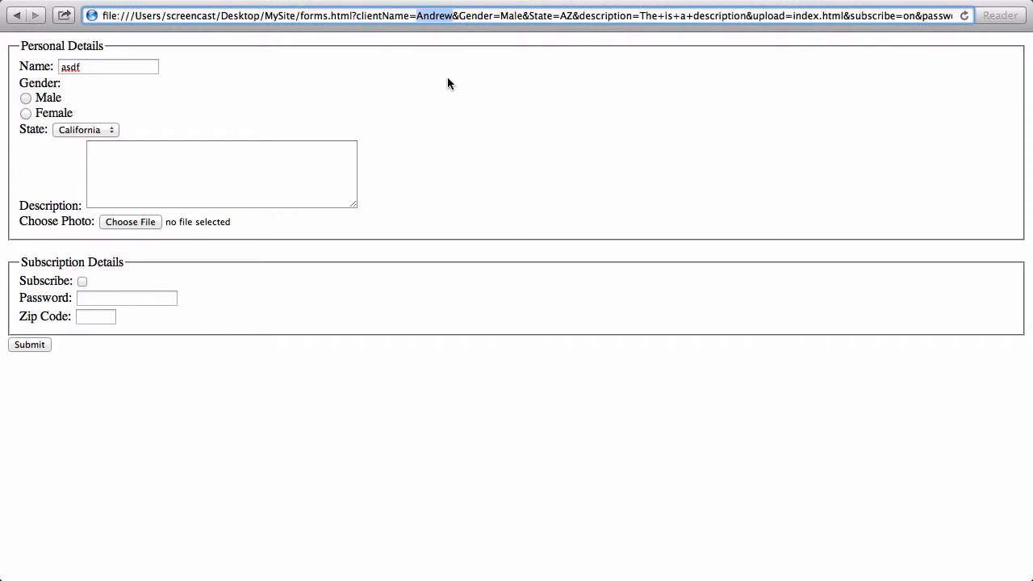
pyautogui.moveTo(468, 39)
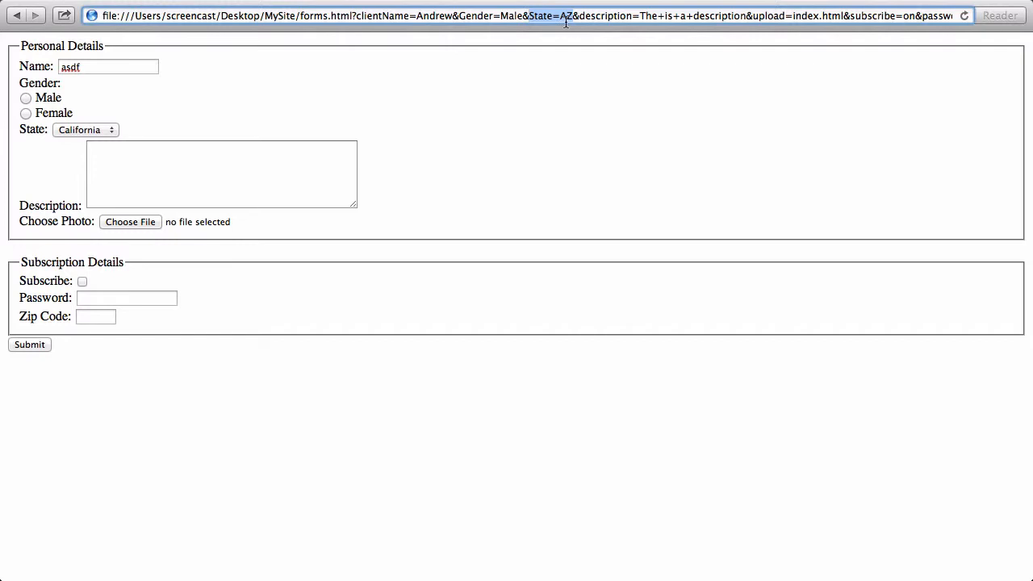
# - Select Arizona from the State dropdown and edit its option value between Arizona and AZ in the source
pyautogui.click(84, 130)
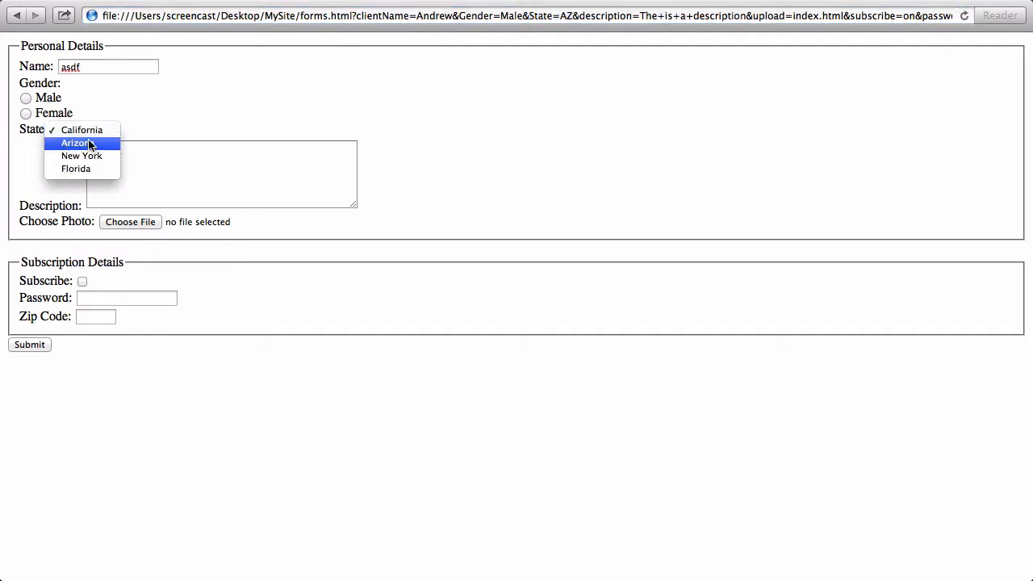
pyautogui.click(76, 142)
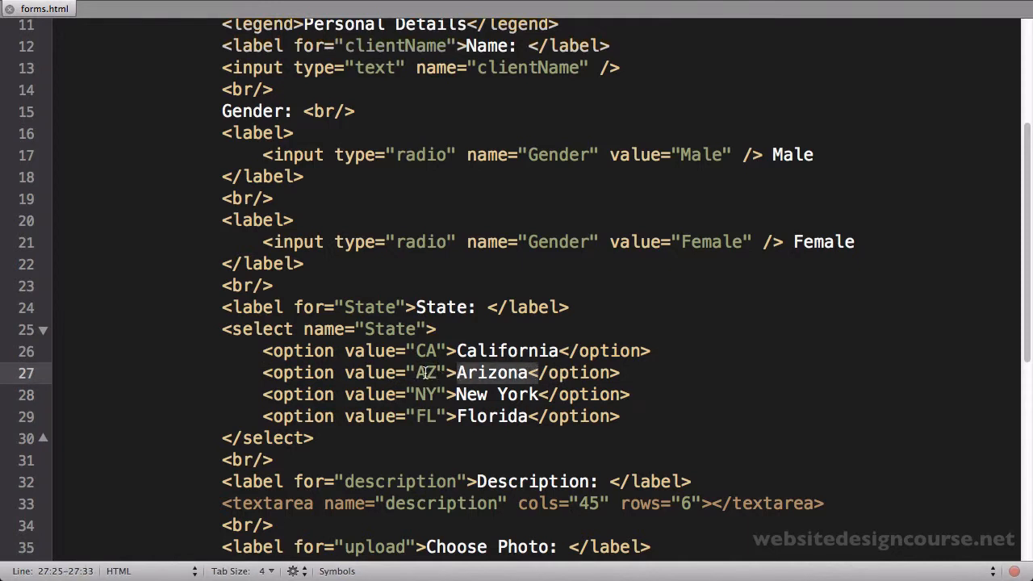
pyautogui.write('Arizona')
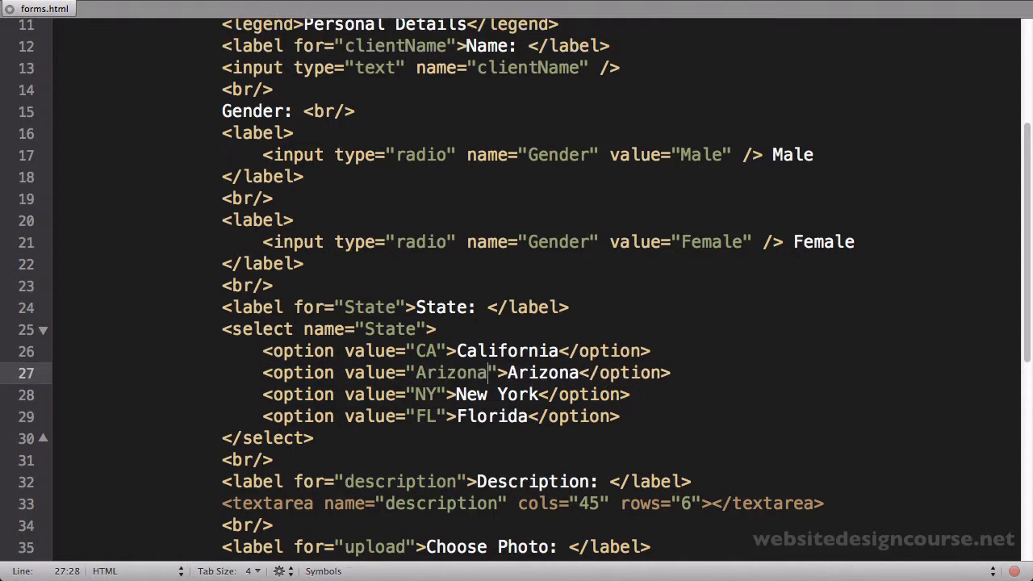
pyautogui.write('AZ')
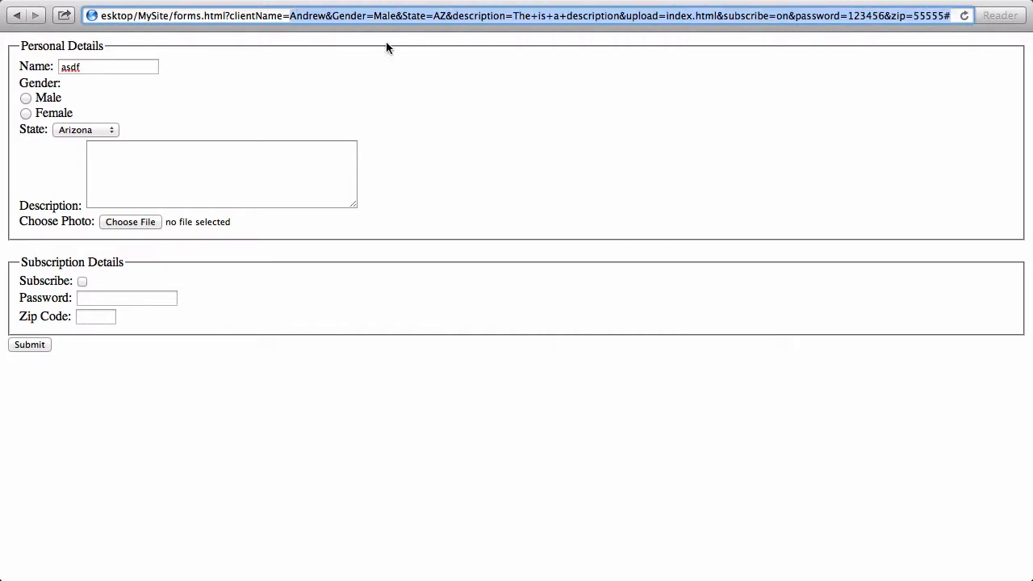
# - Switch from Safari over to the TextMate code editor
pyautogui.press('cmd+tab')
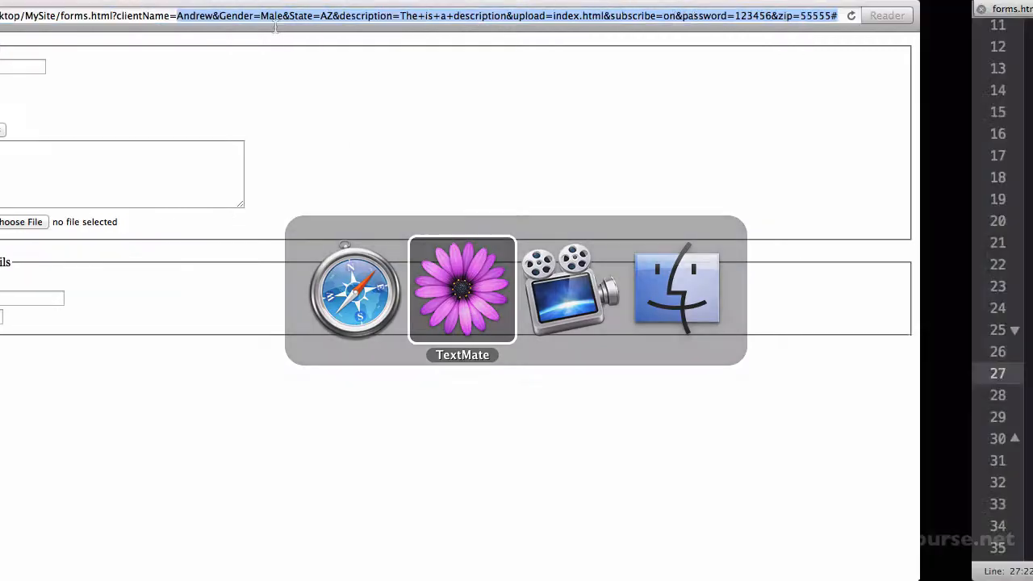
# - Replace the form's method value get with post in forms.html
pyautogui.click(462, 289)
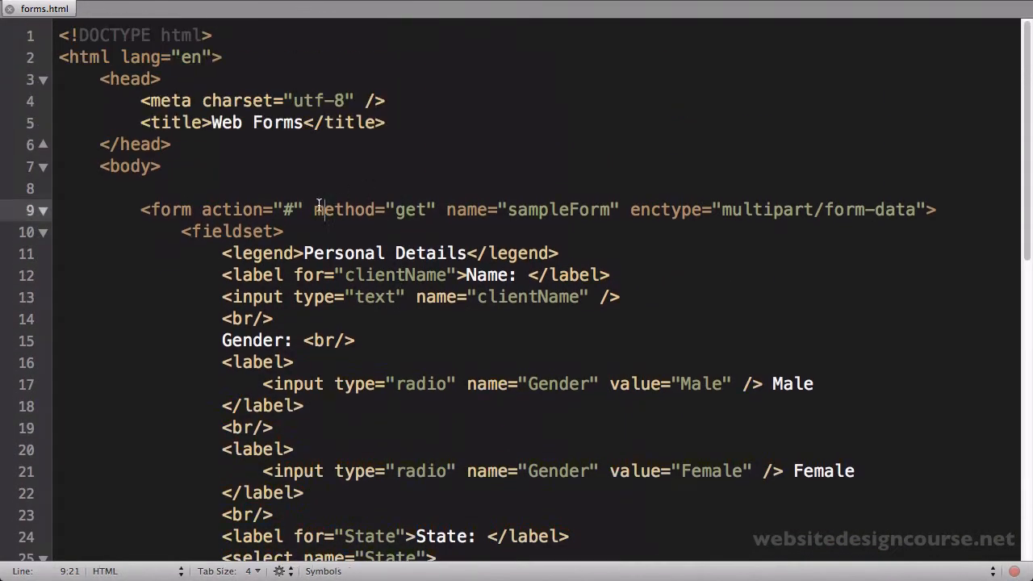
pyautogui.click(400, 210)
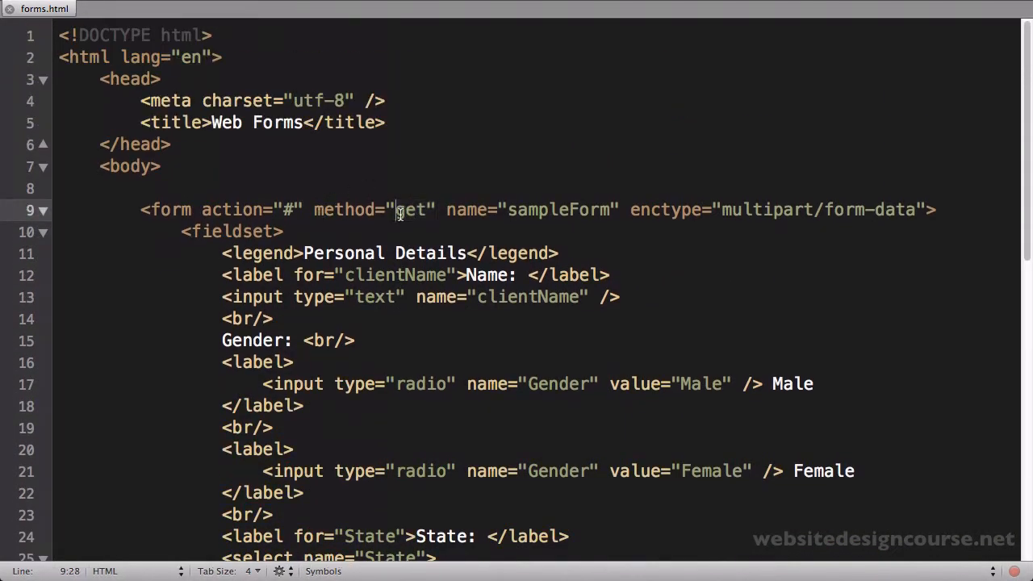
pyautogui.doubleClick(412, 210)
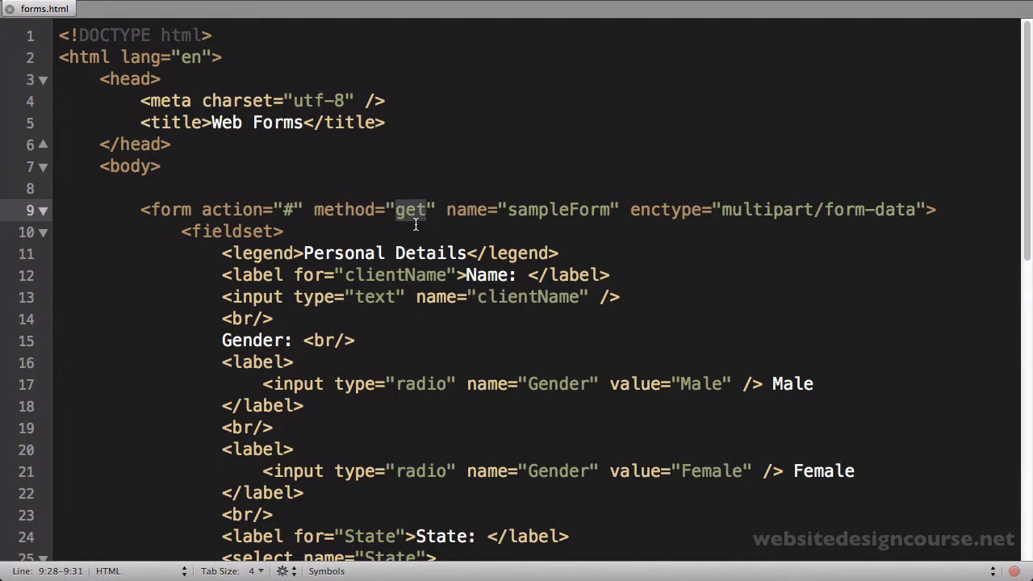
pyautogui.write('post')
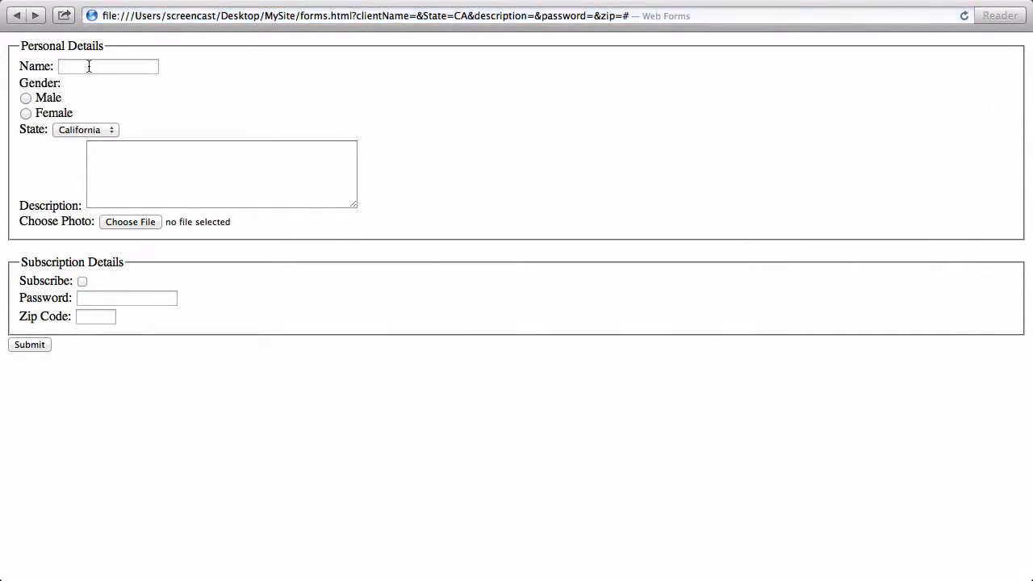
# - Enter Andrew as the name and start choosing a photo file to upload
pyautogui.click(109, 67)
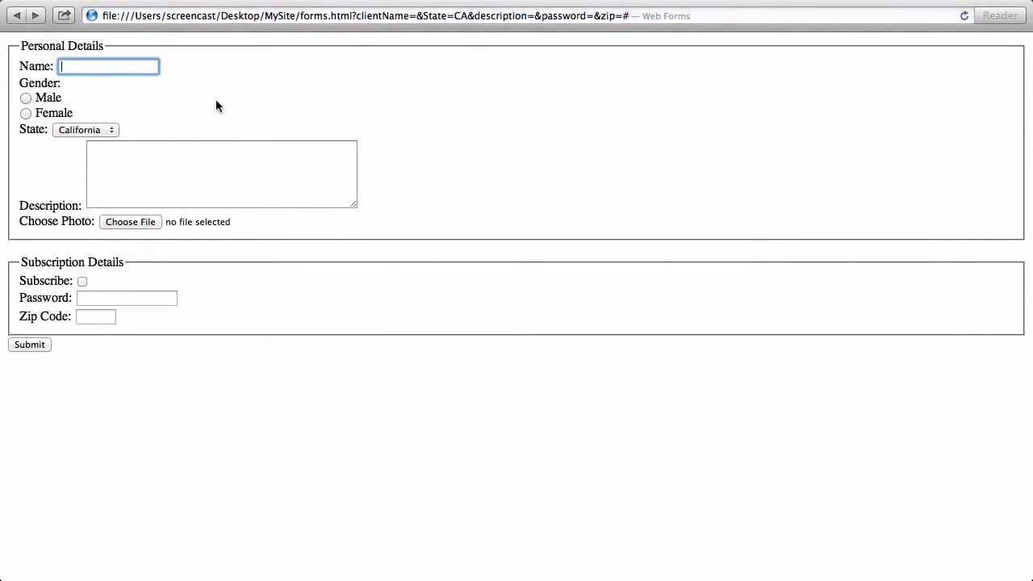
pyautogui.write('Andrew')
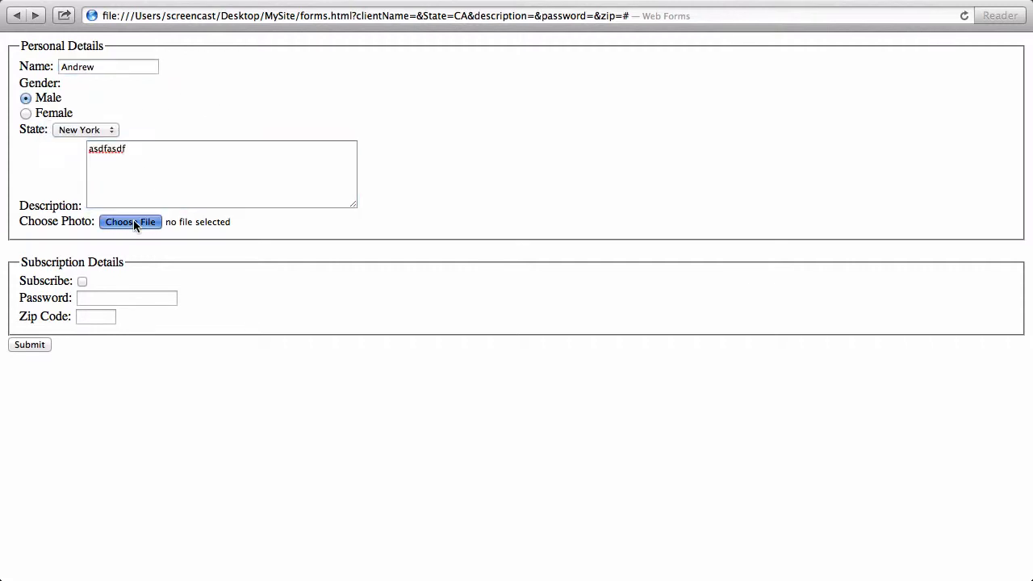
pyautogui.click(130, 223)
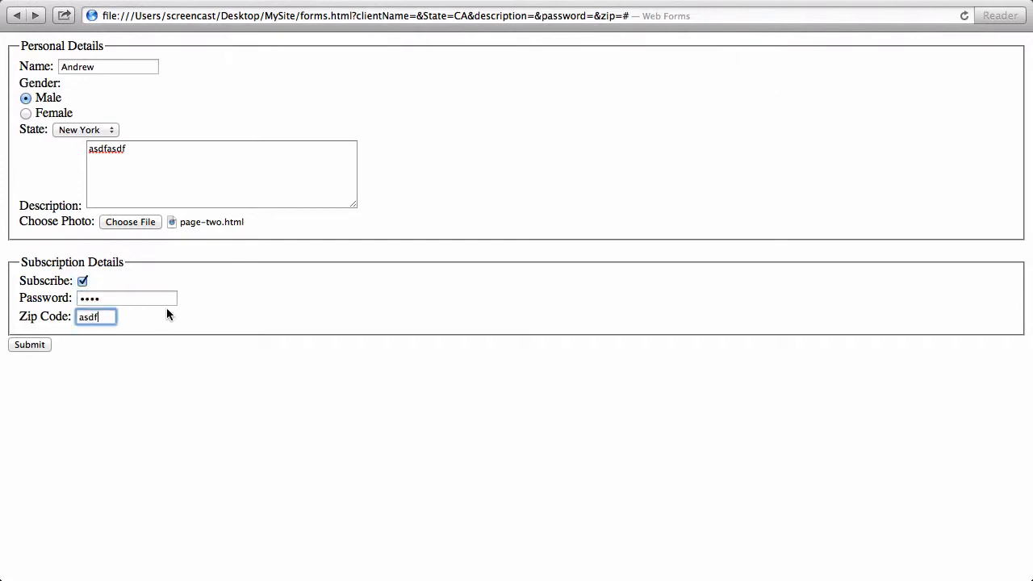
pyautogui.moveTo(29, 356)
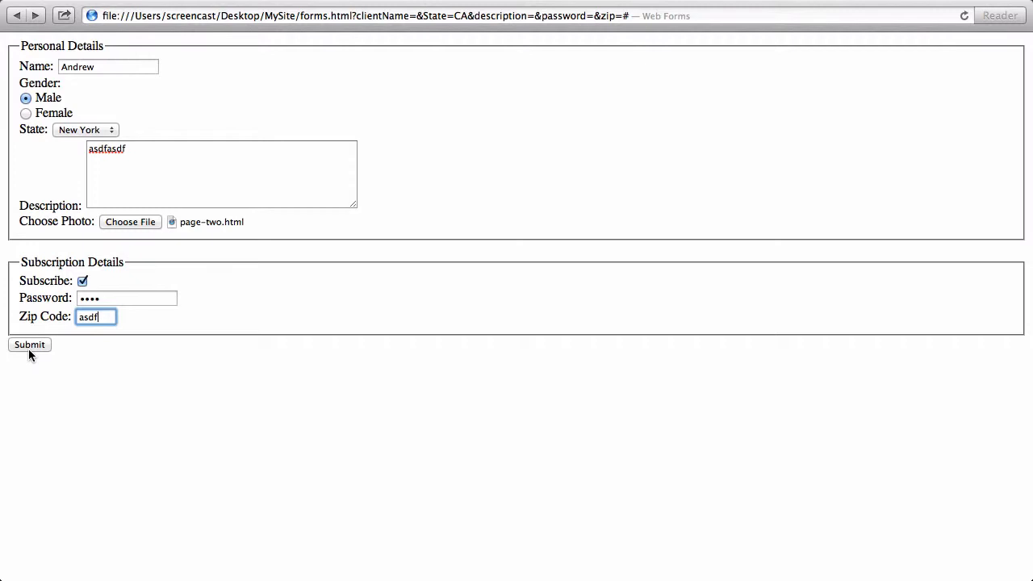
# - Submit the form, then reload forms.html at its plain address without the query string
pyautogui.click(29, 345)
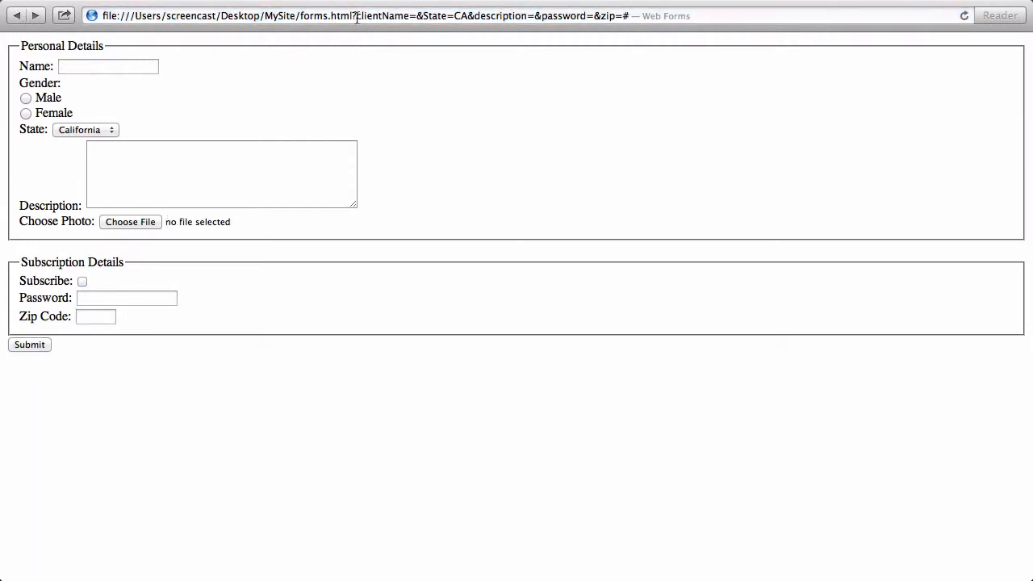
pyautogui.click(356, 14)
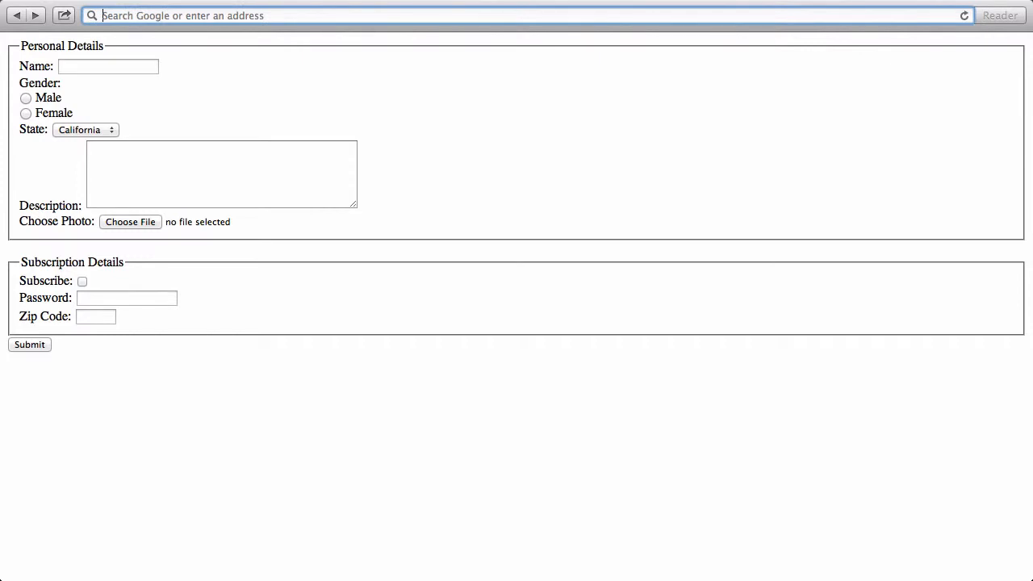
pyautogui.click(29, 346)
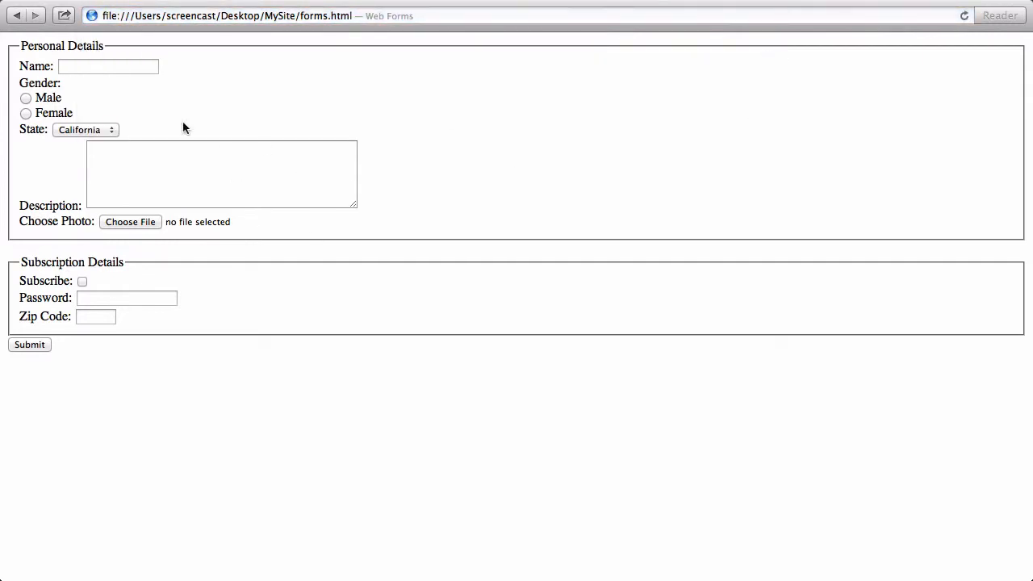
# - Refill and submit the form via POST, confirming the address stays forms.html# with no values appended
pyautogui.click(110, 66)
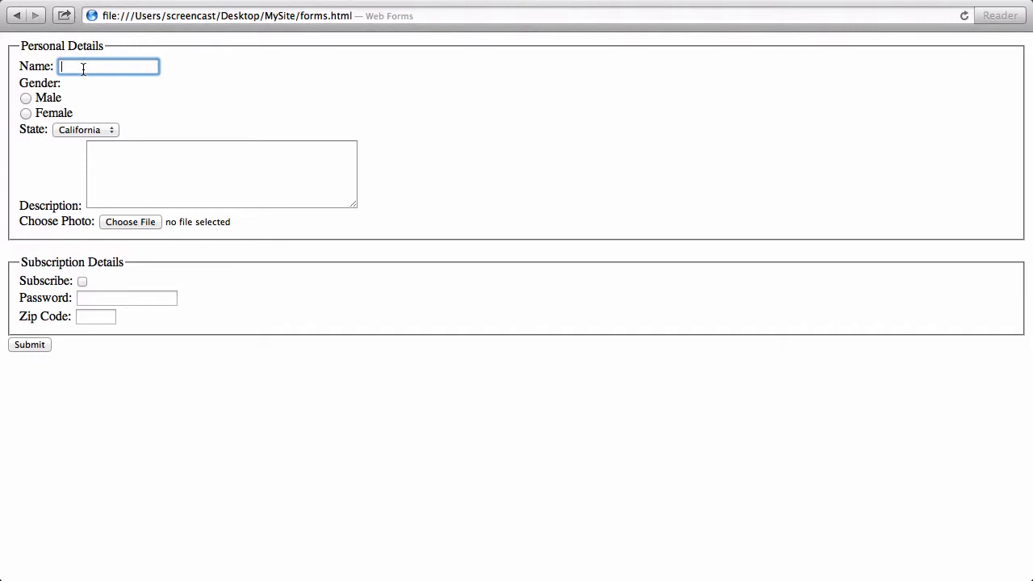
pyautogui.click(84, 129)
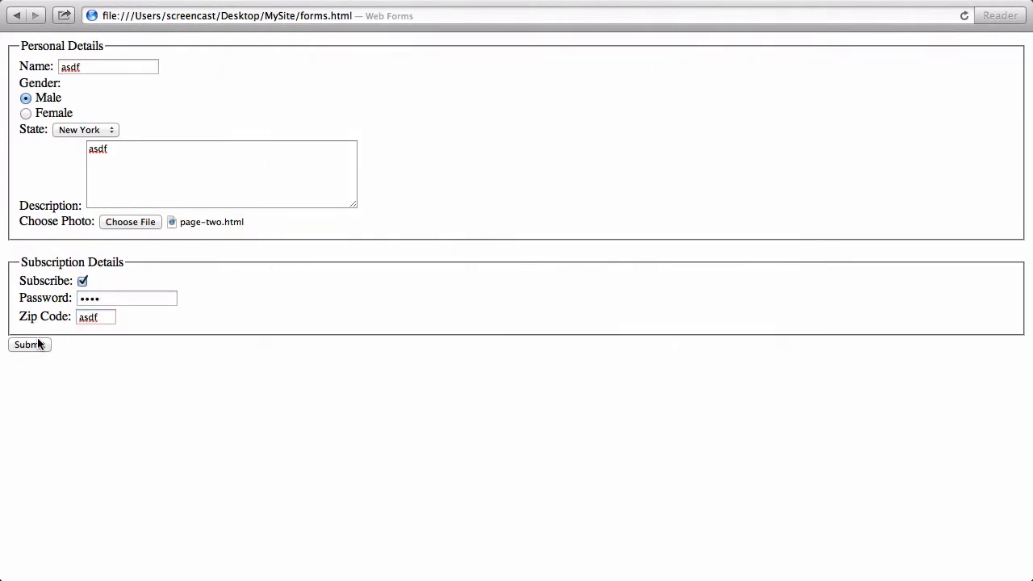
pyautogui.click(29, 346)
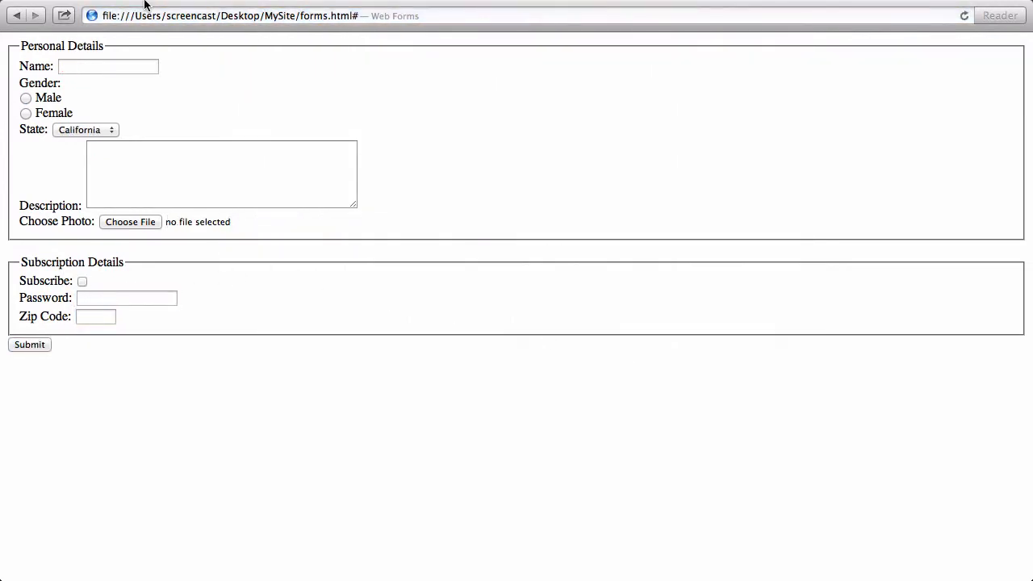
pyautogui.click(378, 16)
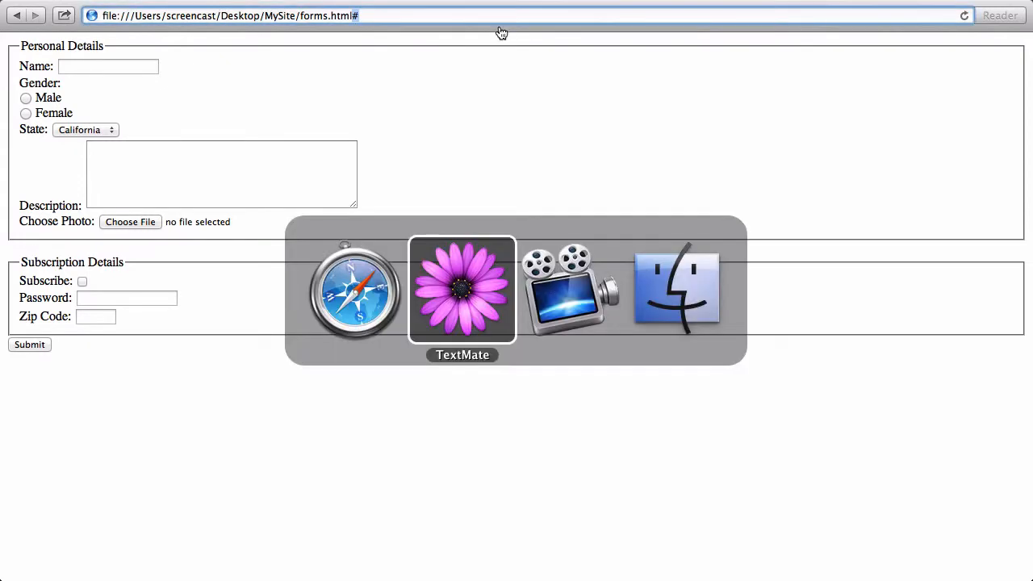
pyautogui.click(461, 291)
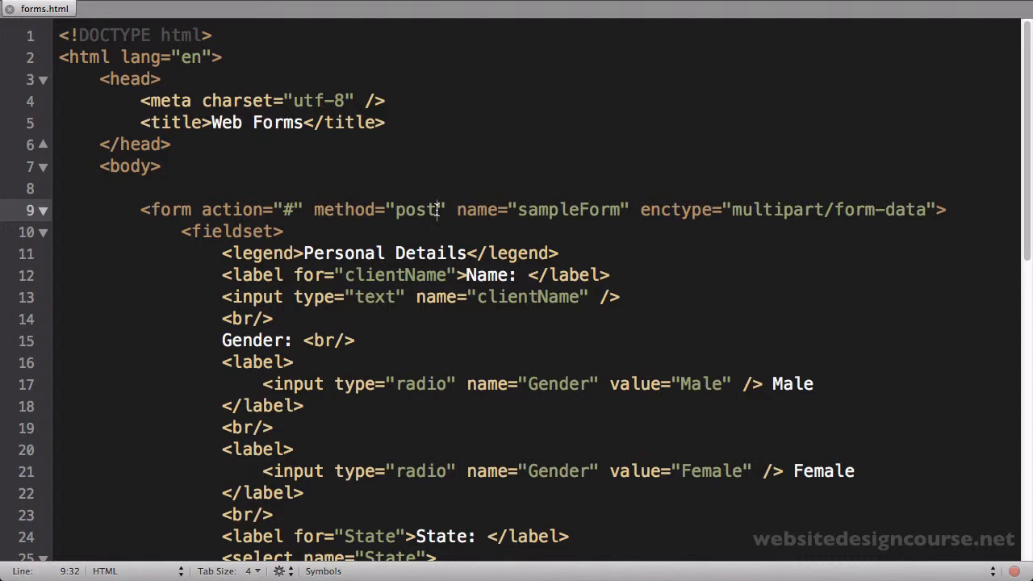
pyautogui.press('Cmd+Tab')
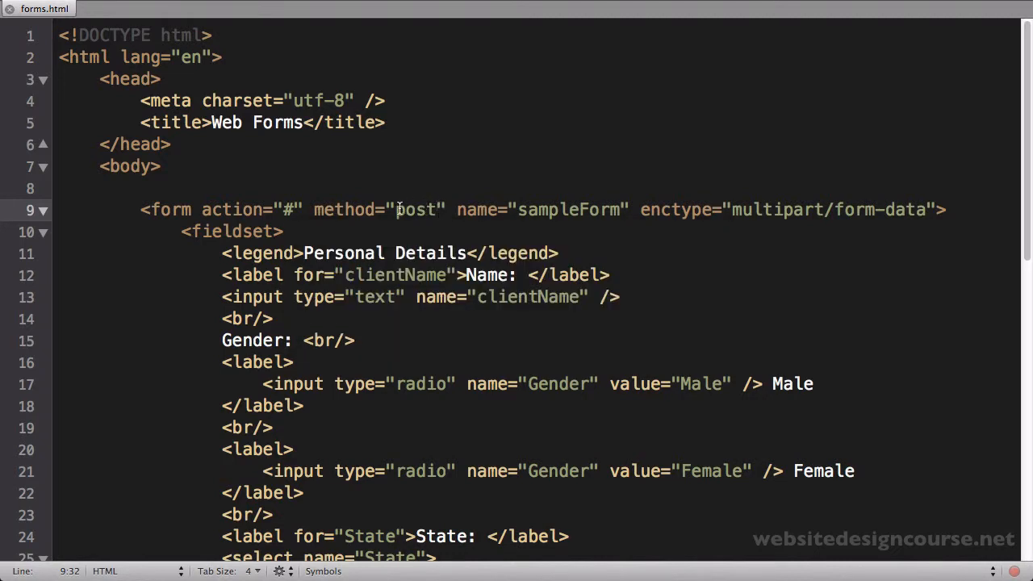
pyautogui.doubleClick(416, 210)
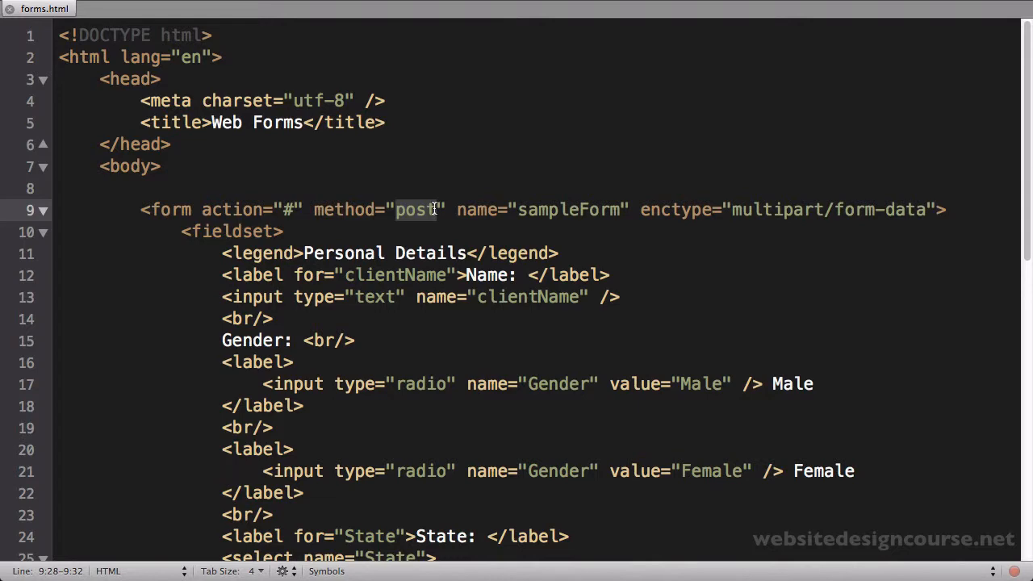
pyautogui.press('cmd+tab')
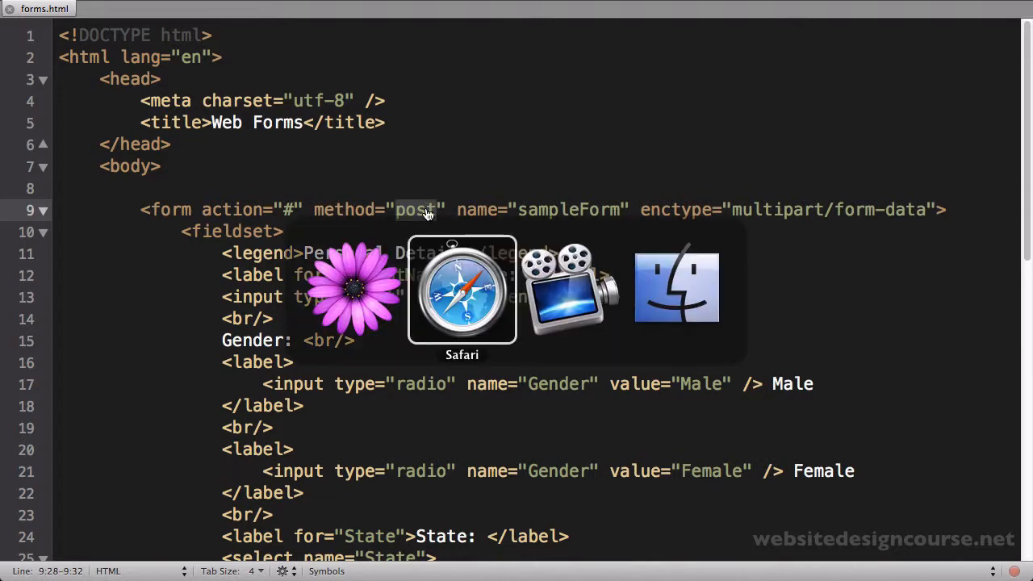
# - Navigate to google.com and type andrew into the Google search box
pyautogui.click(462, 291)
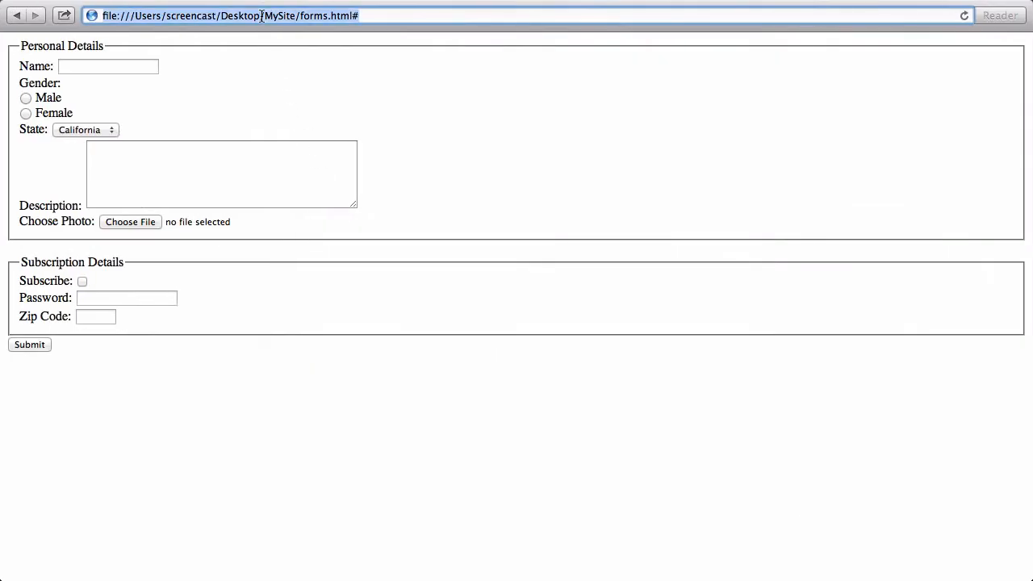
pyautogui.write('google.com — Google')
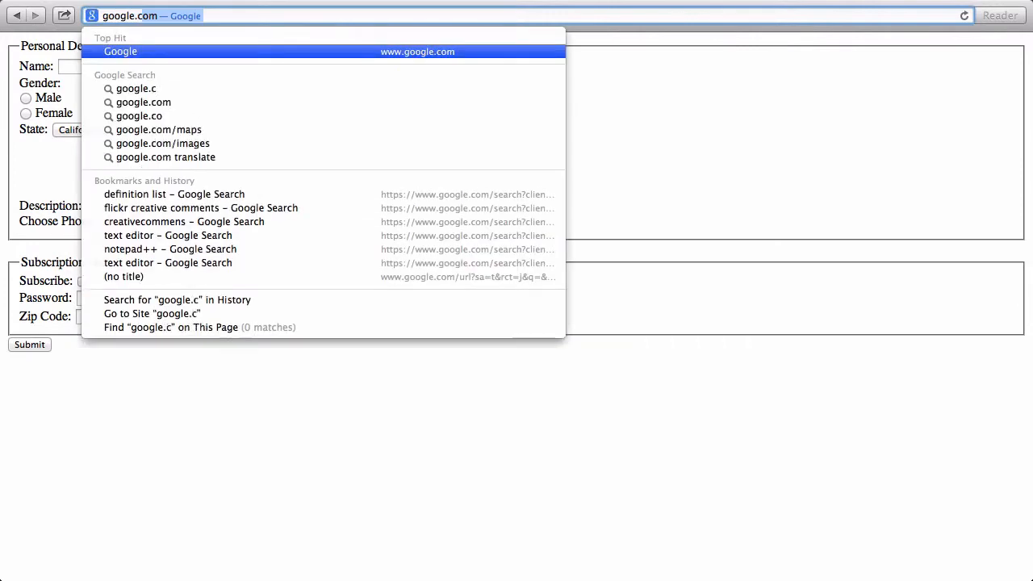
pyautogui.click(119, 50)
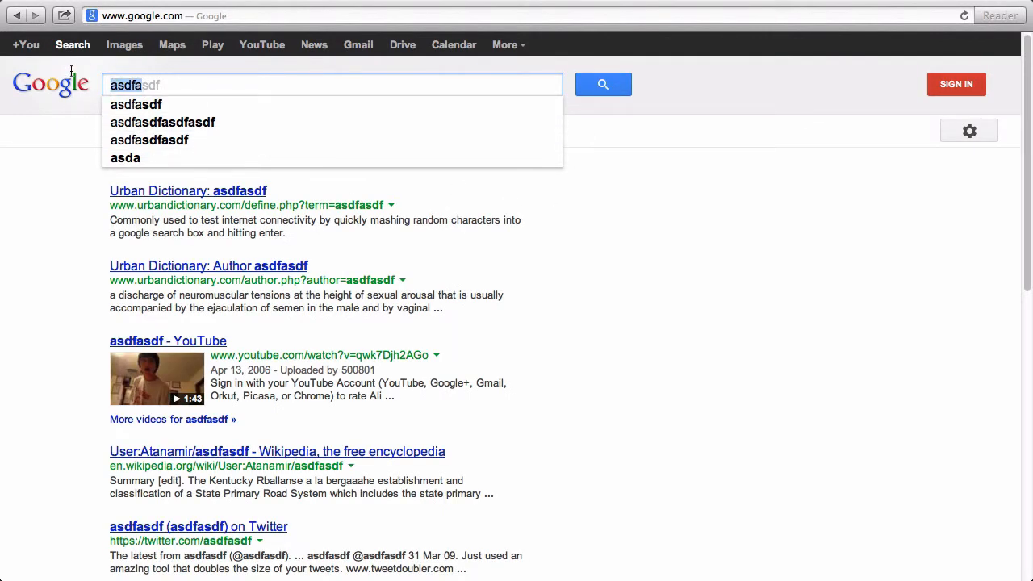
pyautogui.write('andrew')
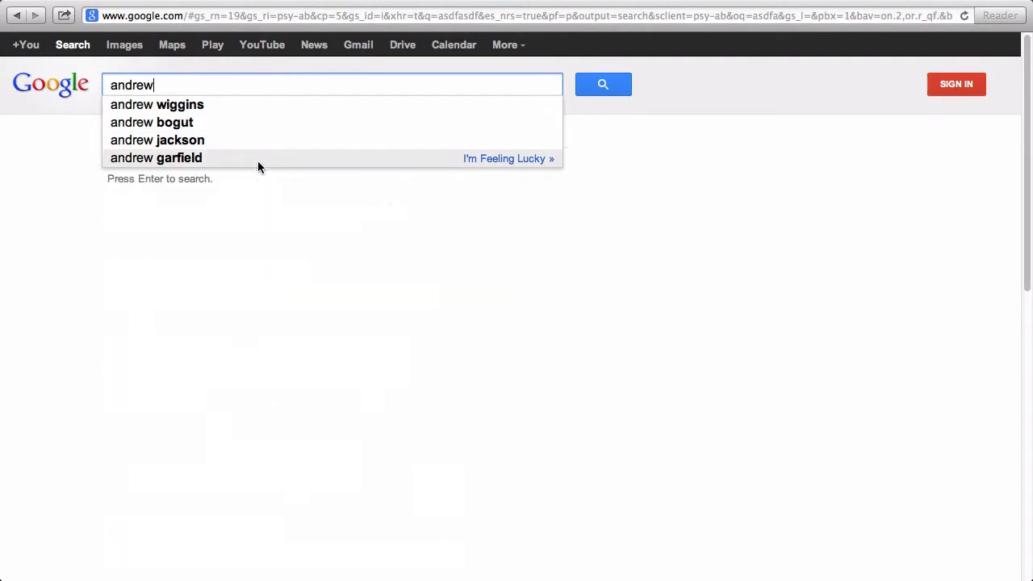
pyautogui.moveTo(663, 184)
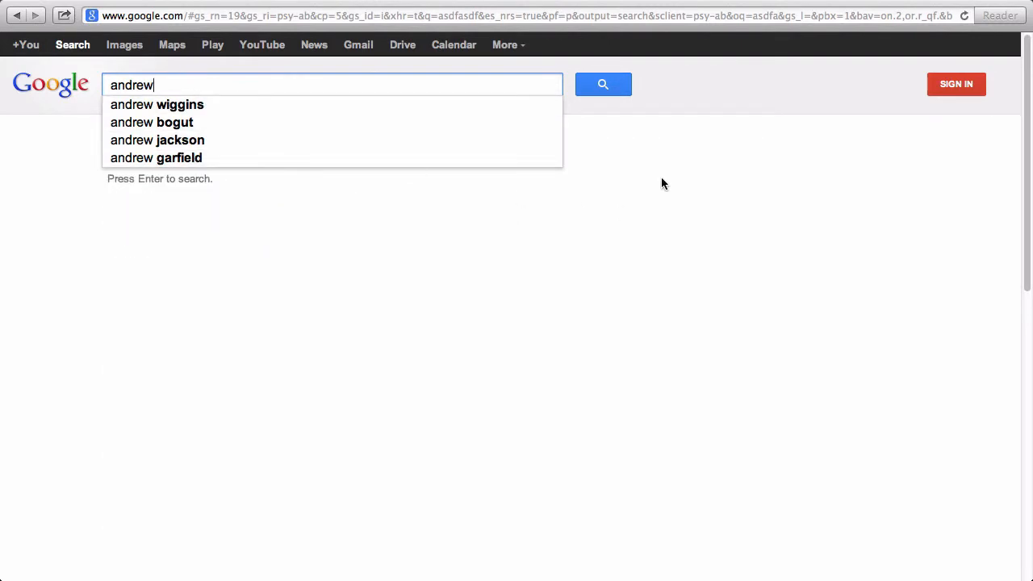
# - Run the search for andrew and reveal the full results URL carrying the GET query data
pyautogui.click(604, 84)
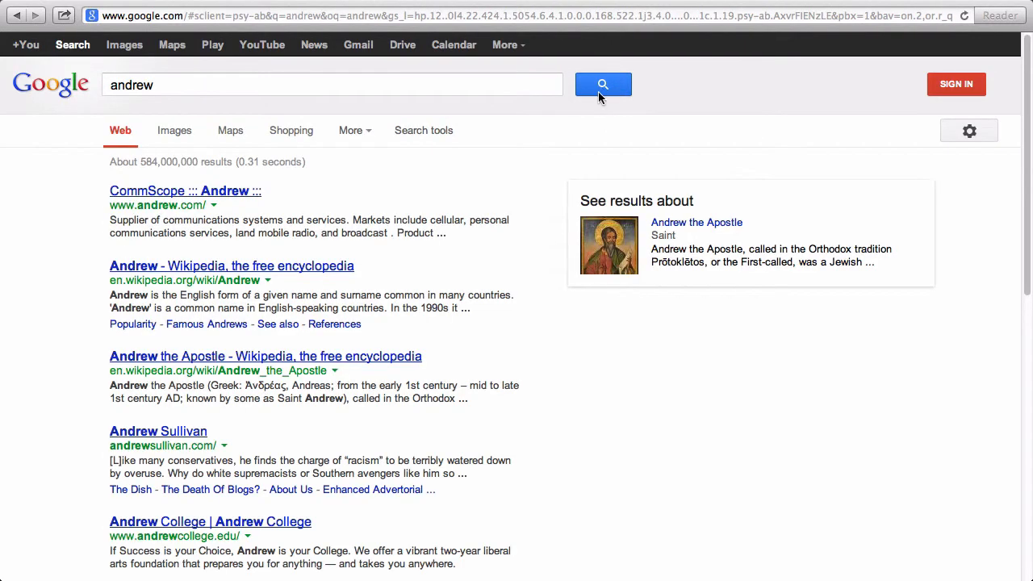
pyautogui.click(186, 17)
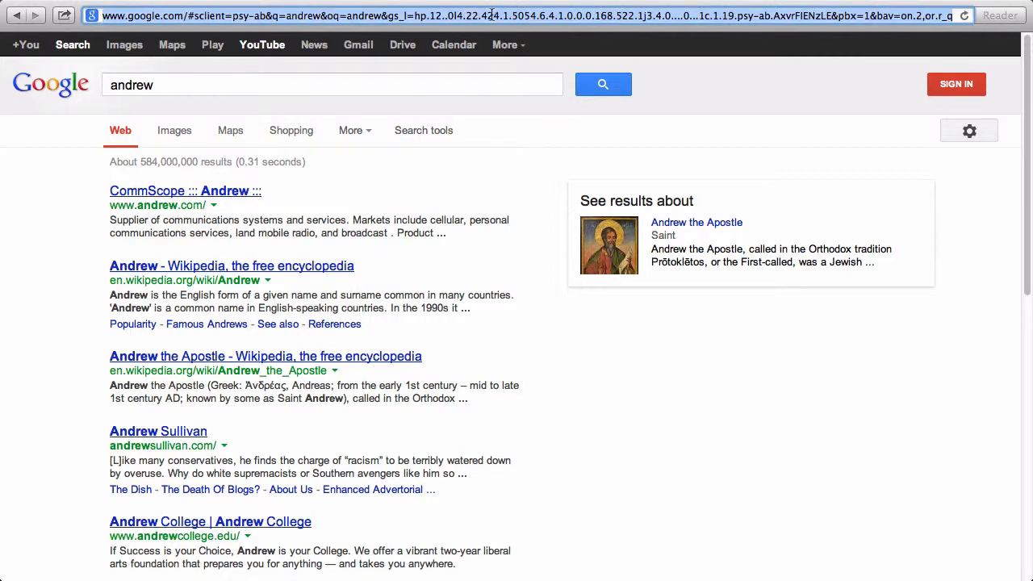
pyautogui.moveTo(491, 16)
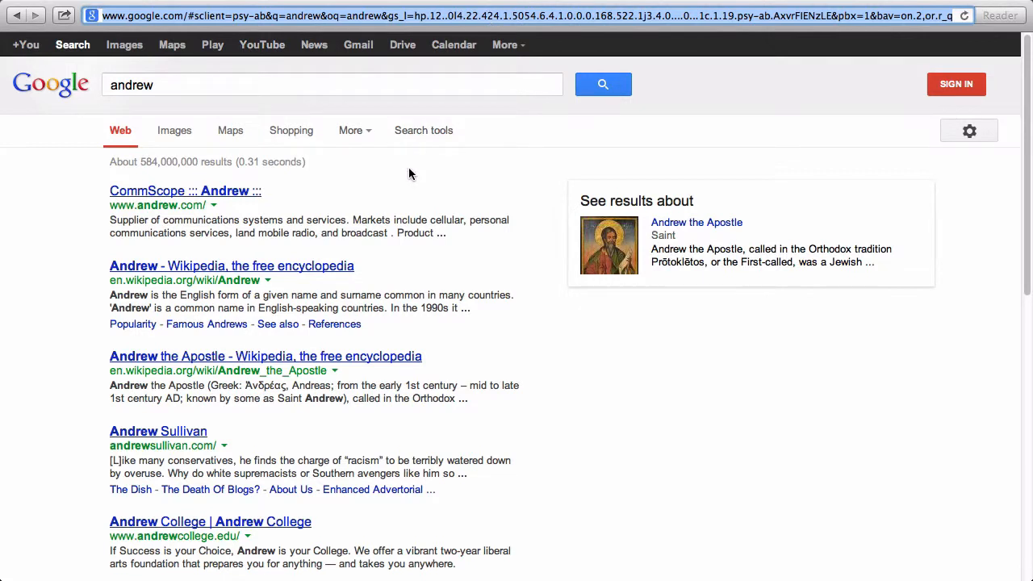
pyautogui.click(174, 84)
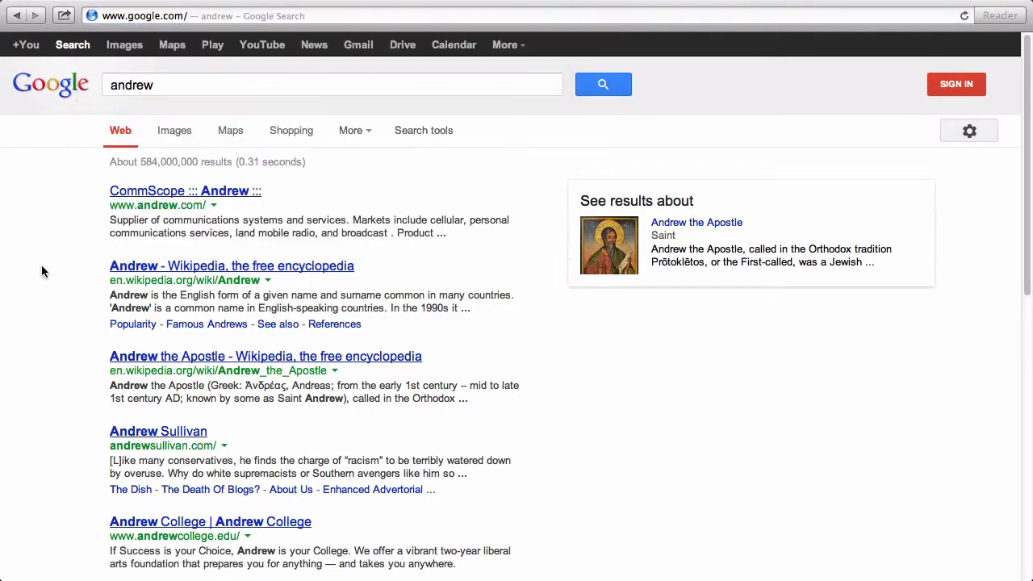
pyautogui.moveTo(162, 153)
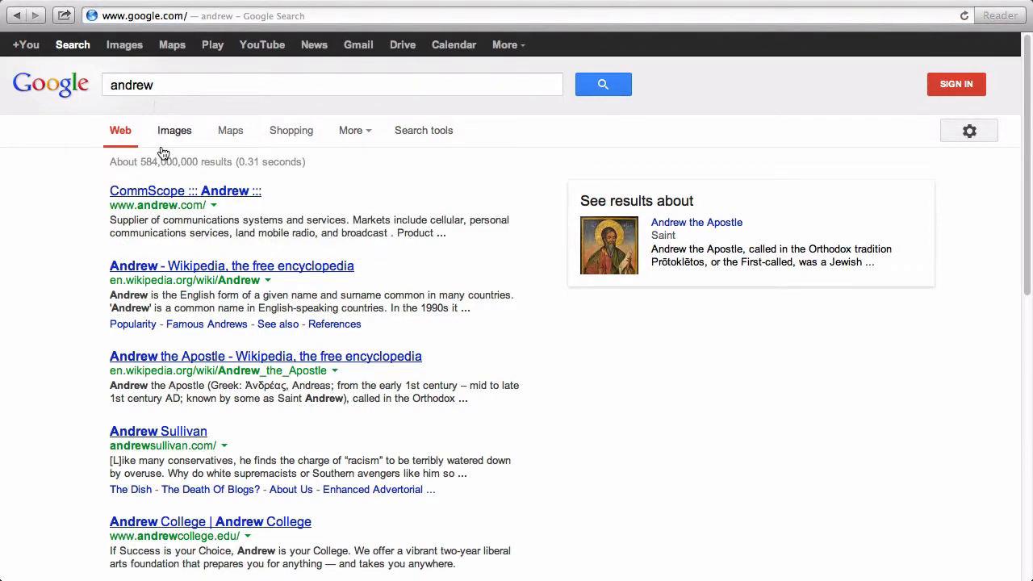
pyautogui.moveTo(202, 48)
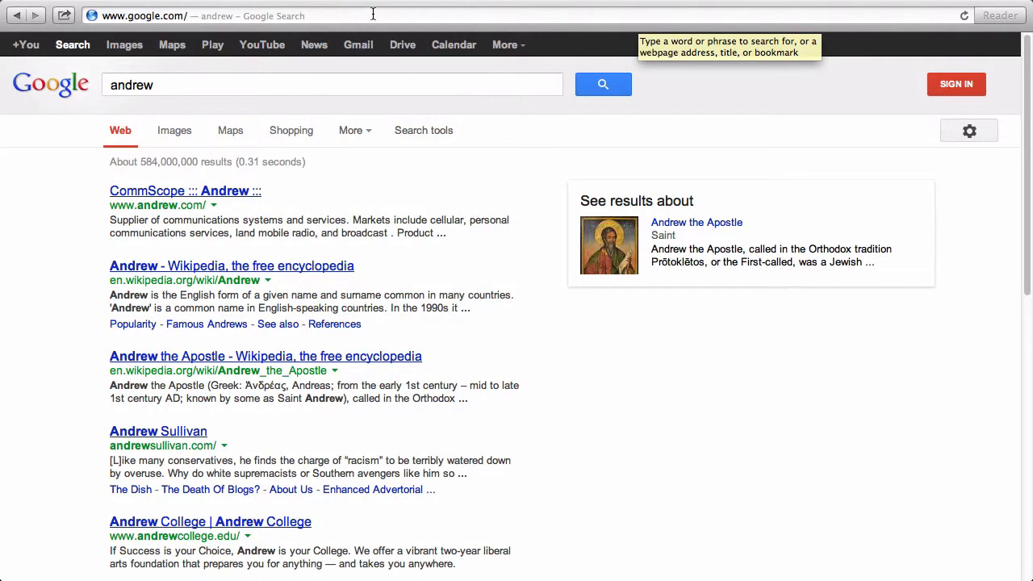
pyautogui.moveTo(218, 16)
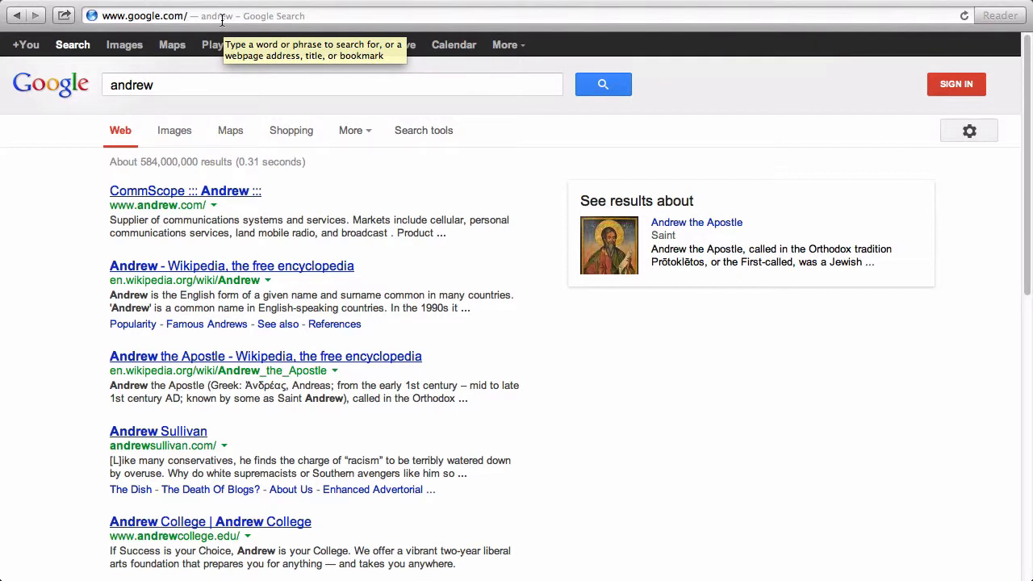
pyautogui.moveTo(202, 302)
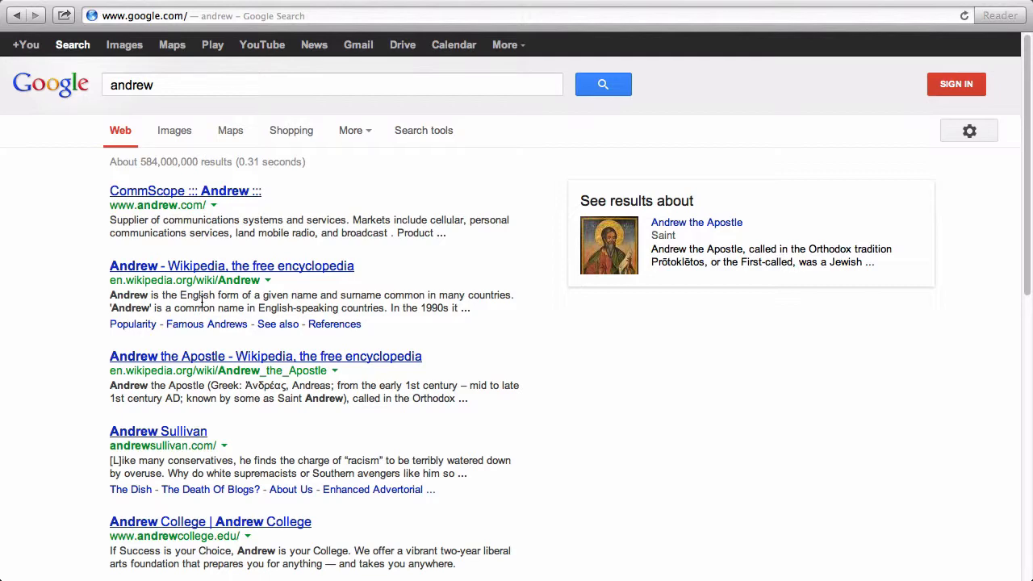
pyautogui.moveTo(204, 308)
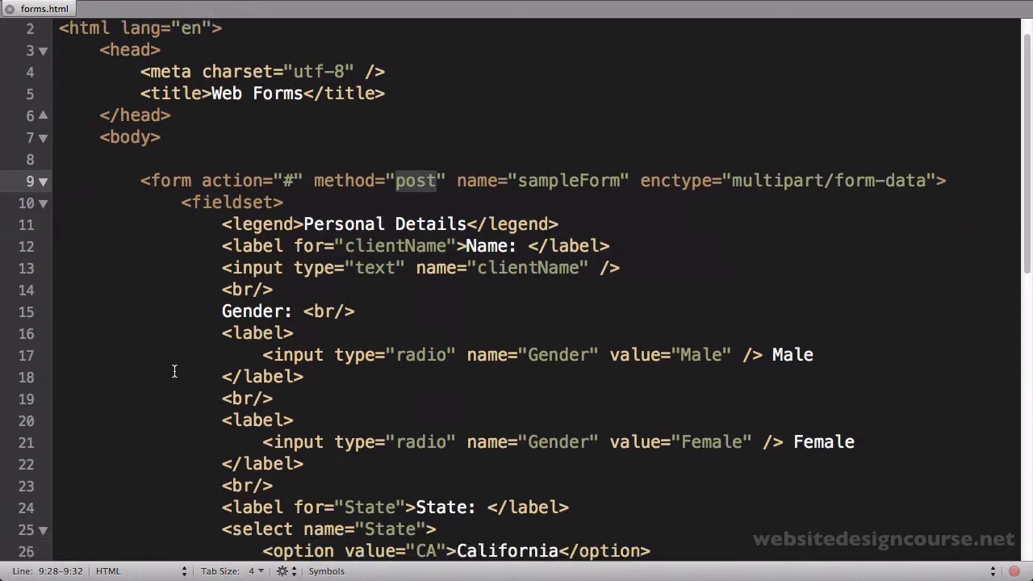
pyautogui.scroll(-3)
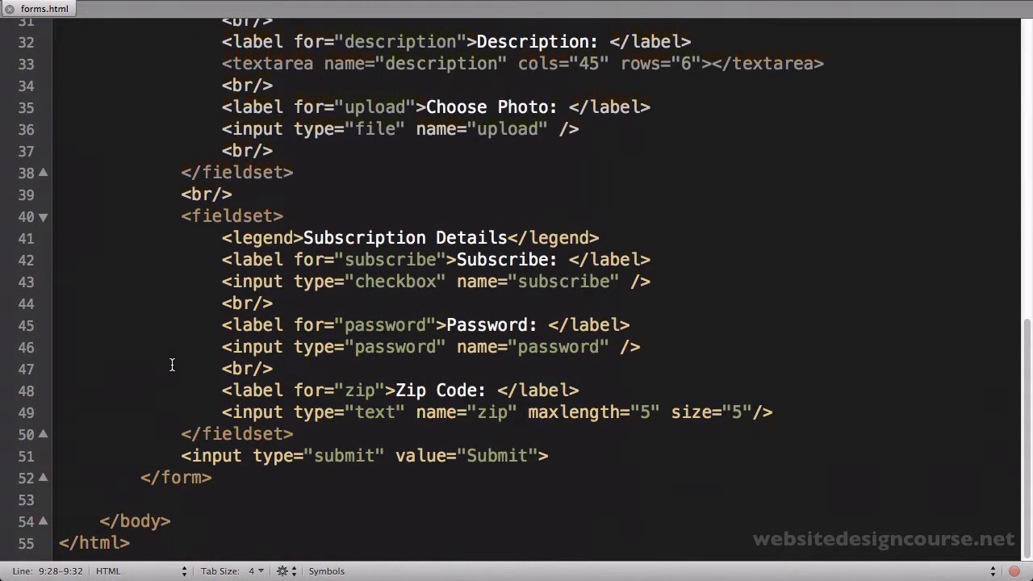